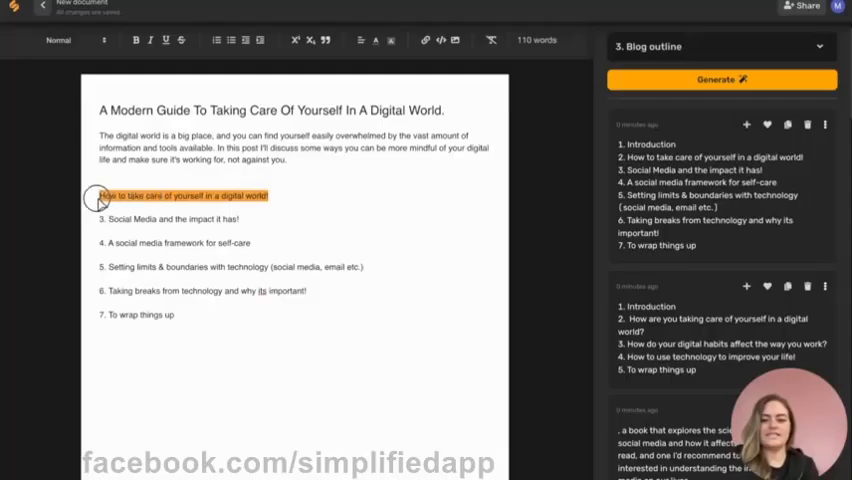
# Highlight the heading 'How to take care of yourself in a digital world!' to show Continue, Rephrase, Expand and Write section
pyautogui.click(180, 195)
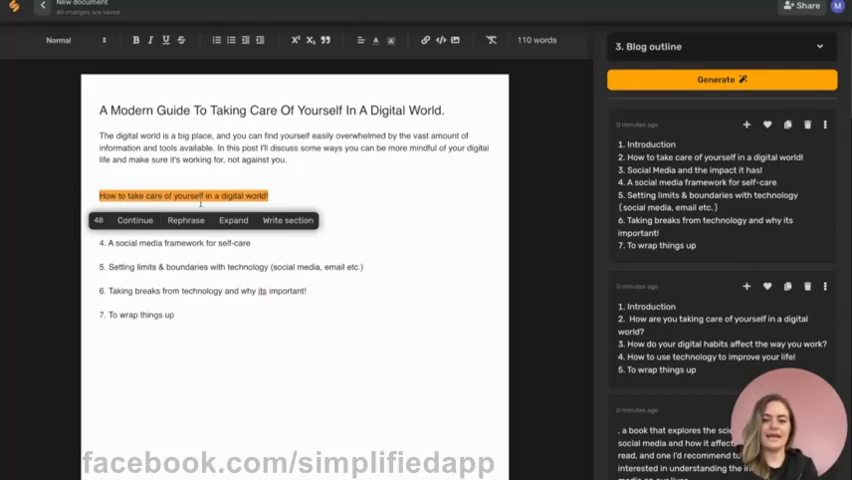
pyautogui.moveTo(233, 220)
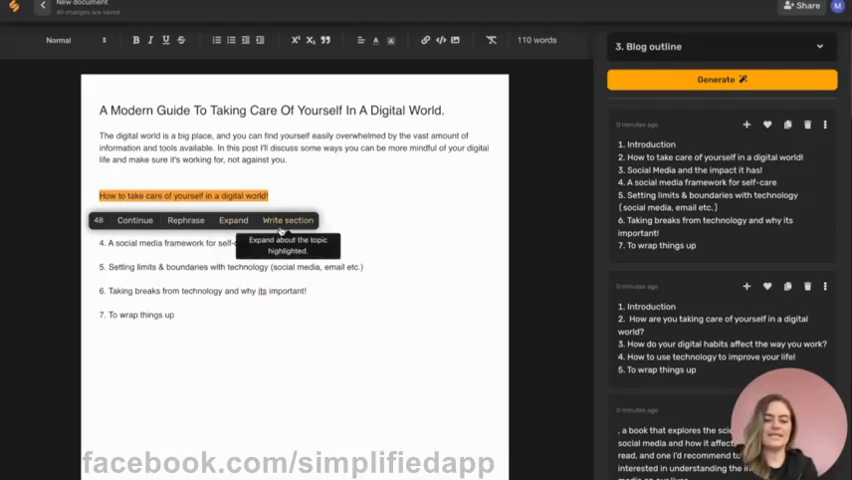
pyautogui.moveTo(185, 220)
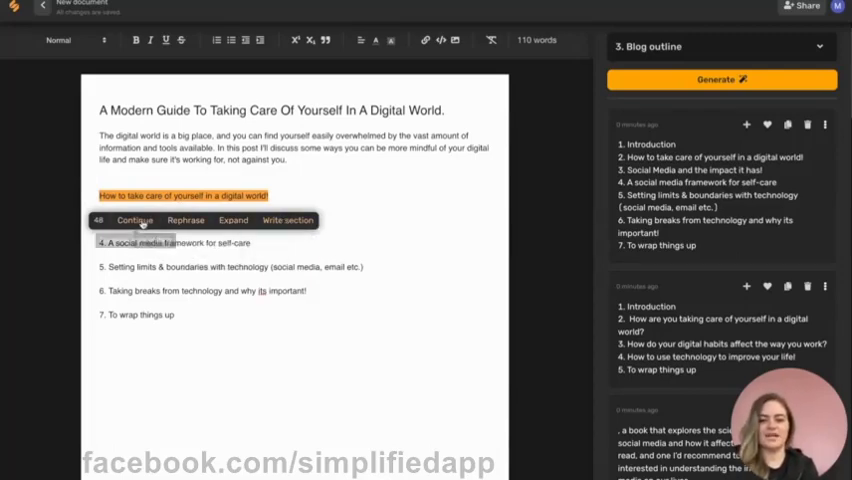
pyautogui.moveTo(135, 220)
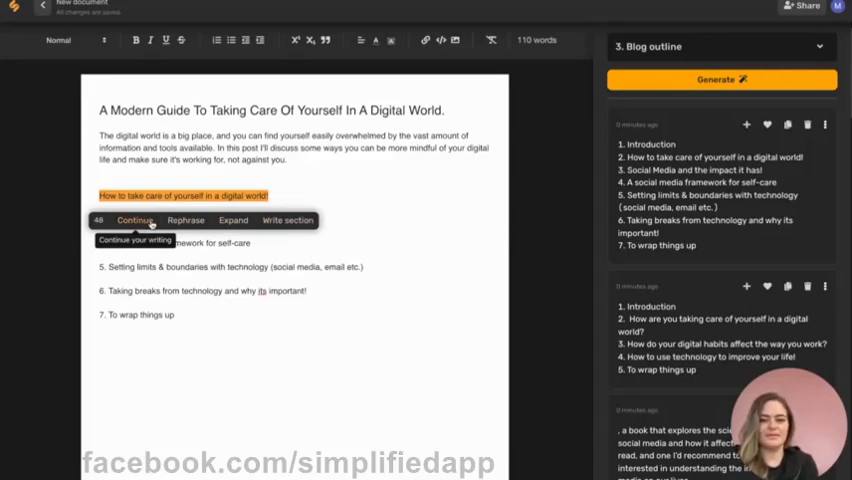
pyautogui.moveTo(185, 220)
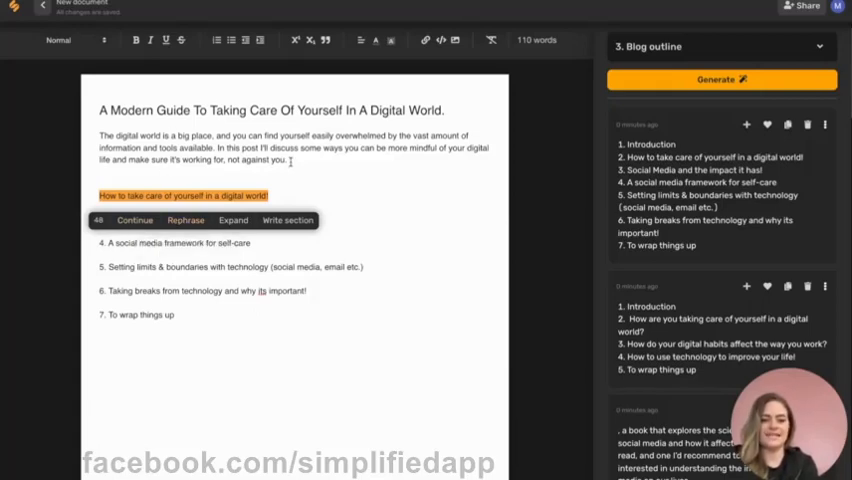
pyautogui.moveTo(232, 220)
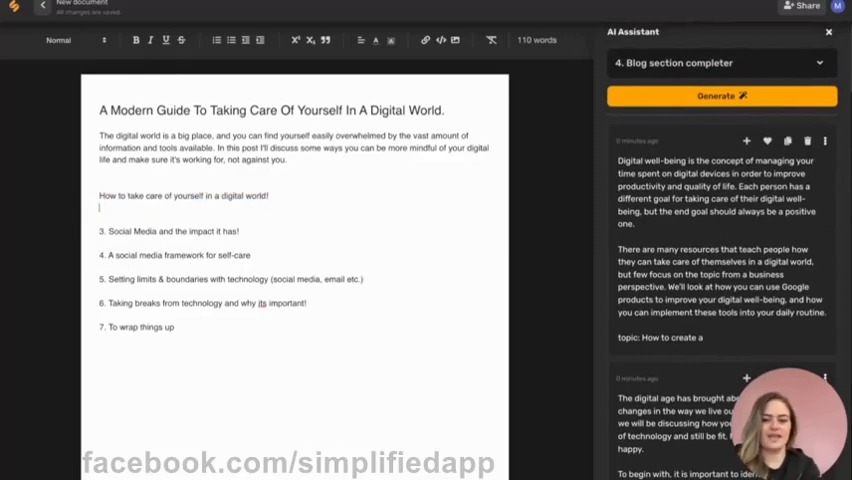
# Insert three Blog section completer paragraphs on digital stress and work-life balance under the heading
pyautogui.scroll(-3)
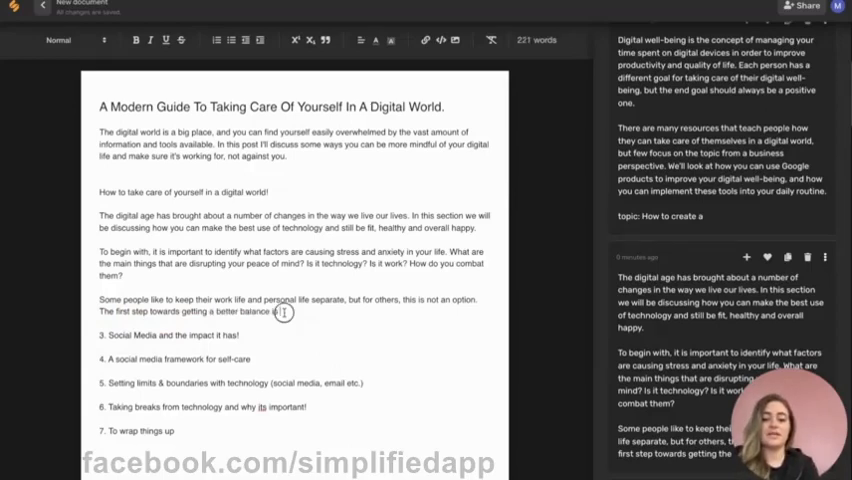
# Extend the three new paragraphs with AI Continue: identify the problem, make time, relax
pyautogui.moveTo(97, 226); pyautogui.dragTo(282, 312)
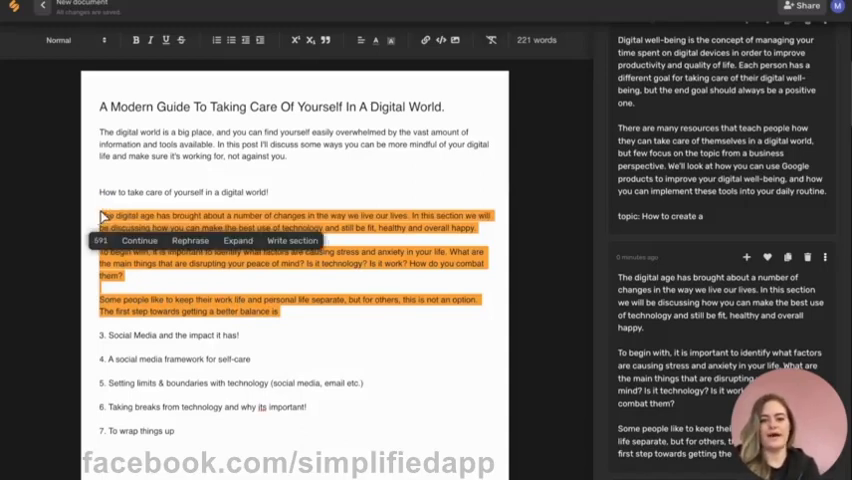
pyautogui.moveTo(140, 241)
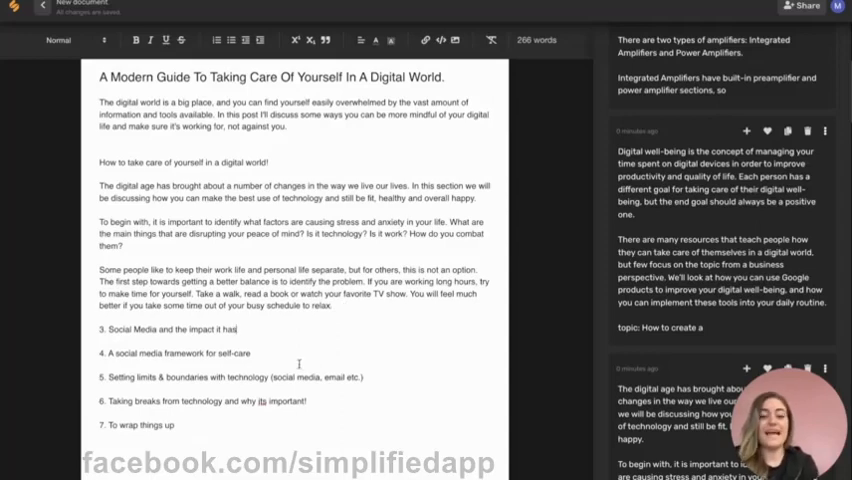
# End the Social Media heading with 'on our mental health' and AI-write it and Setting limits
pyautogui.doubleClick(170, 329)
pyautogui.write(' on our mental health')
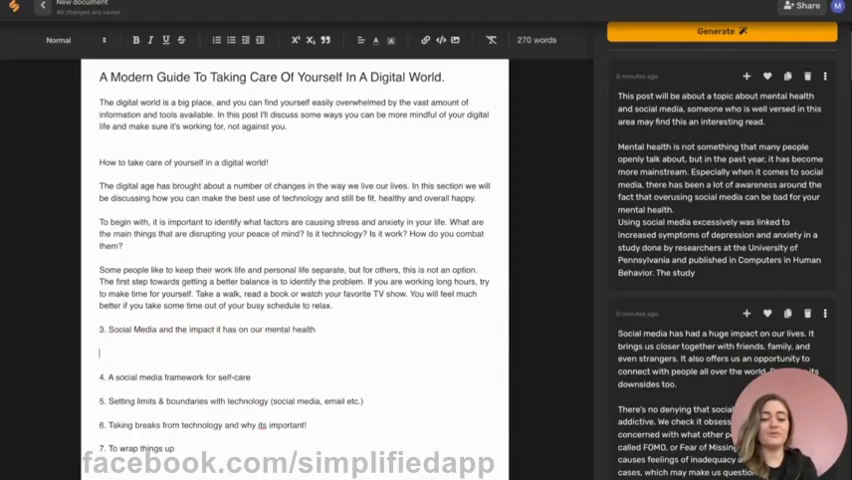
pyautogui.scroll(-3)
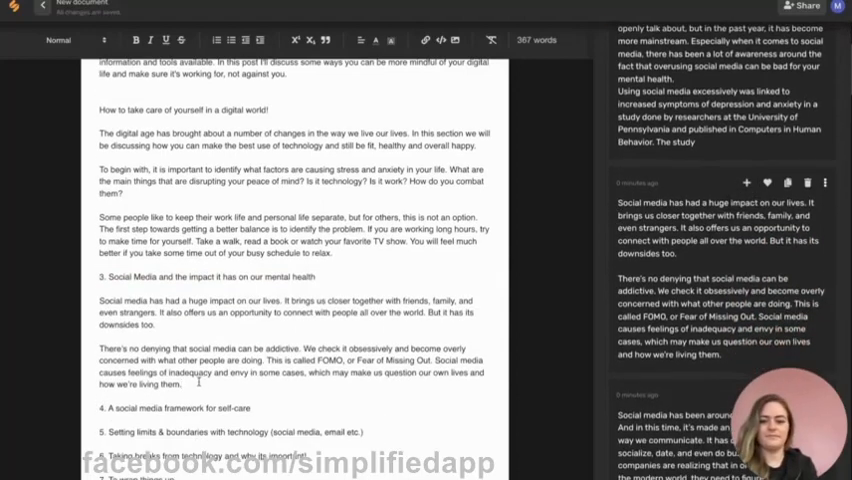
pyautogui.scroll(-3)
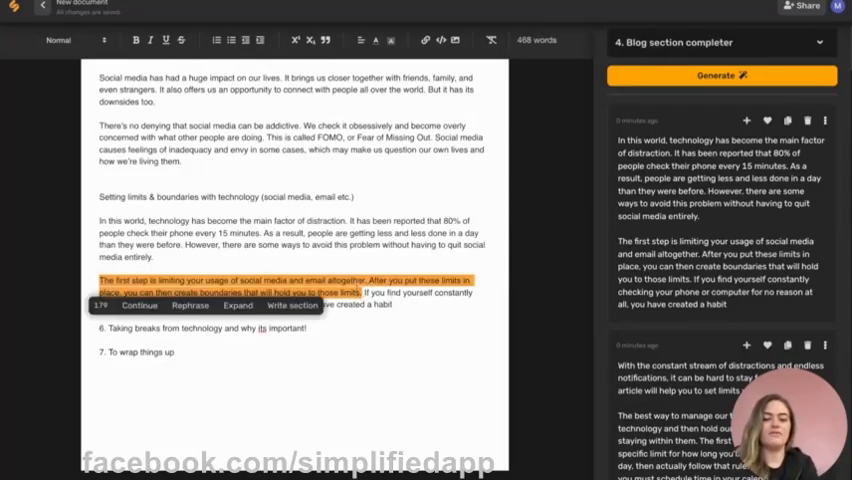
pyautogui.moveTo(238, 305)
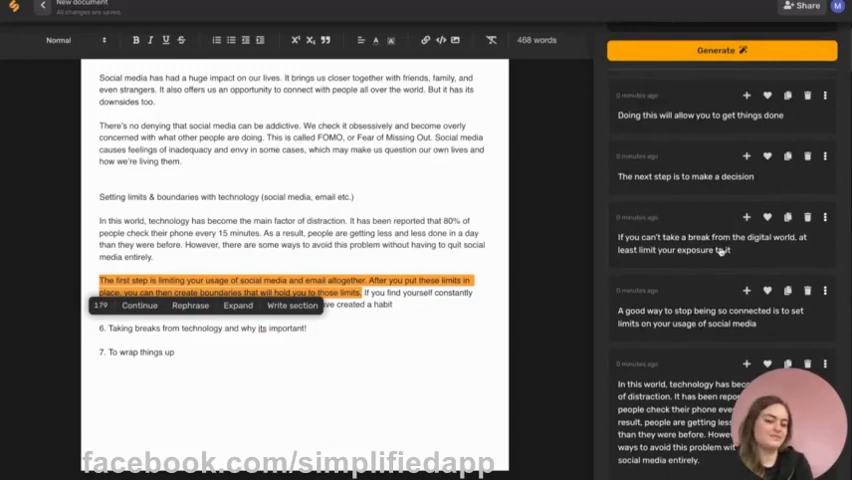
# Add the expanded sentence on limiting digital exposure to the boundaries paragraph
pyautogui.scroll(-3)
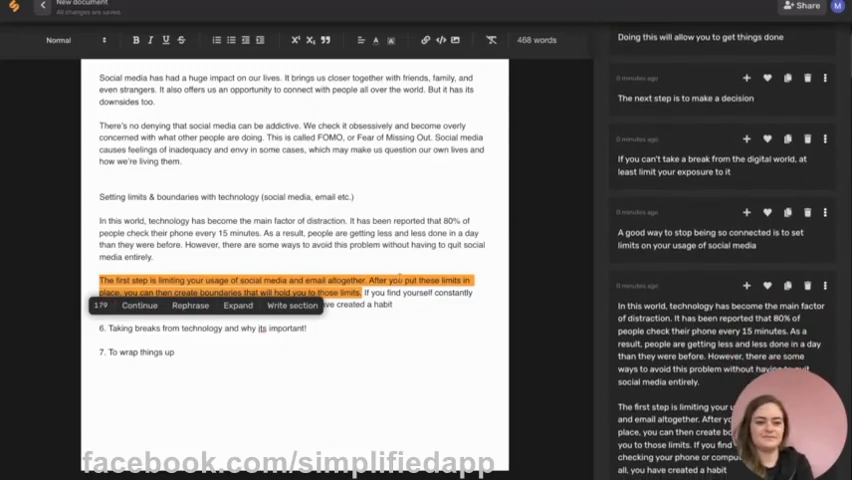
pyautogui.click(505, 250)
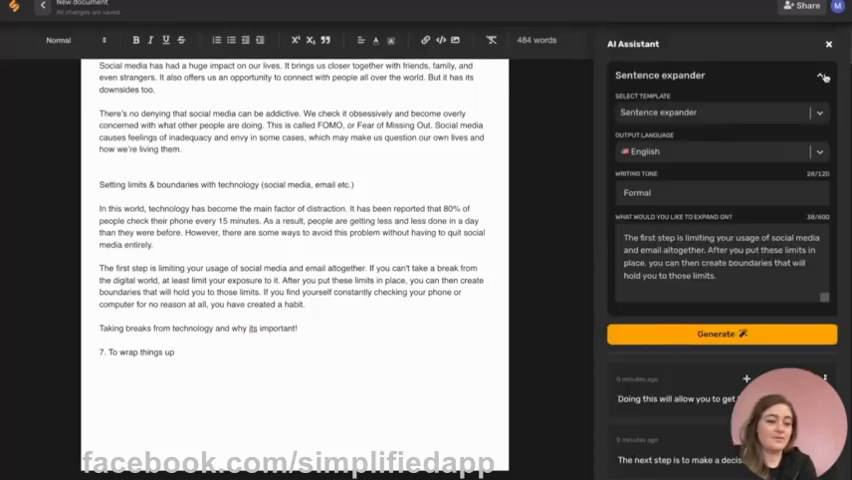
pyautogui.click(718, 112)
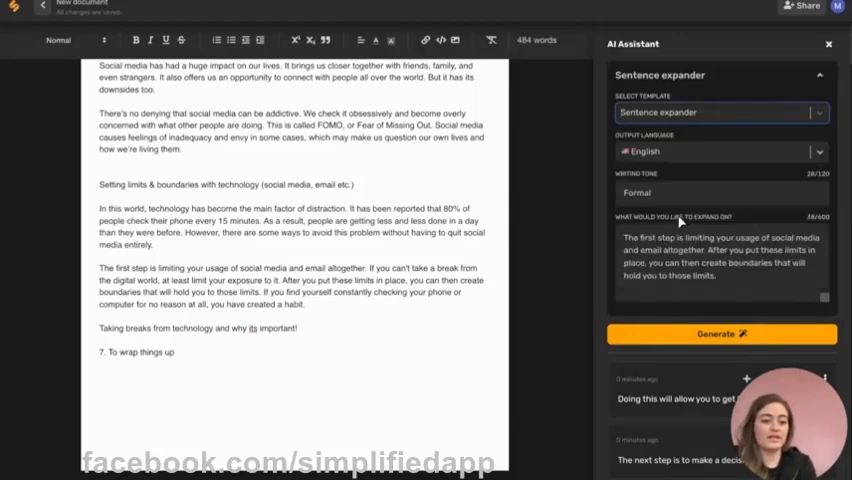
# Generate a Blog conclusion paragraph on growing online presence and paste it into the post
pyautogui.click(718, 112)
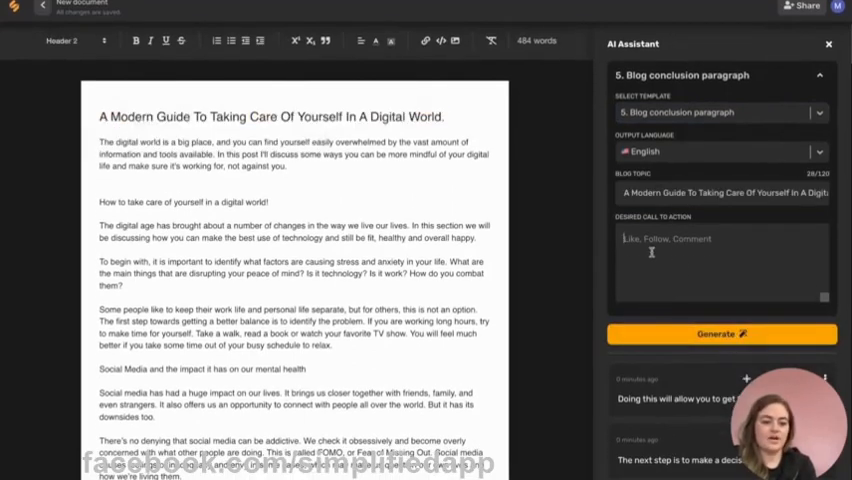
pyautogui.click(721, 333)
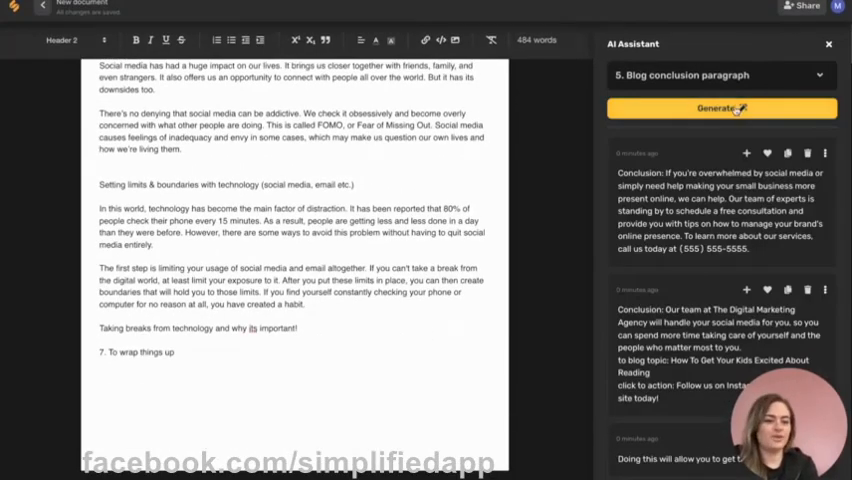
pyautogui.moveTo(715, 195)
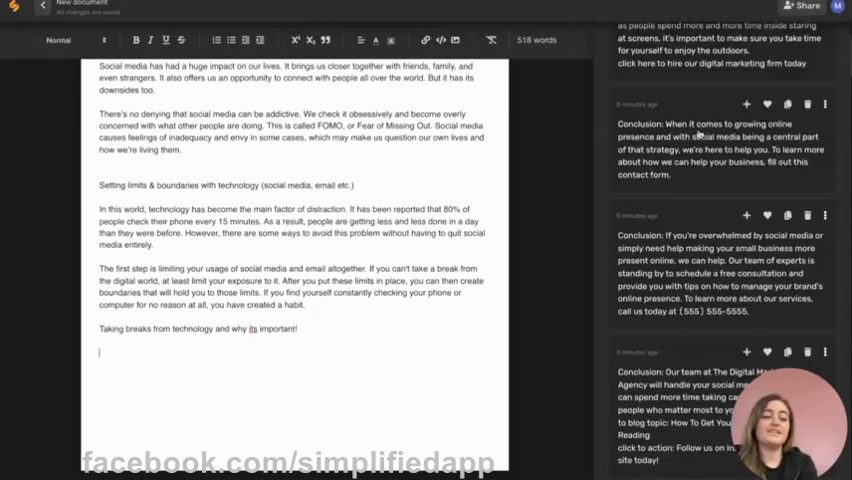
pyautogui.write("Conclusion: When it comes to growing online presence and with social media being a central part of that strategy, we're here to help you. To learn more about how we can help your business, fill out this contact form.")
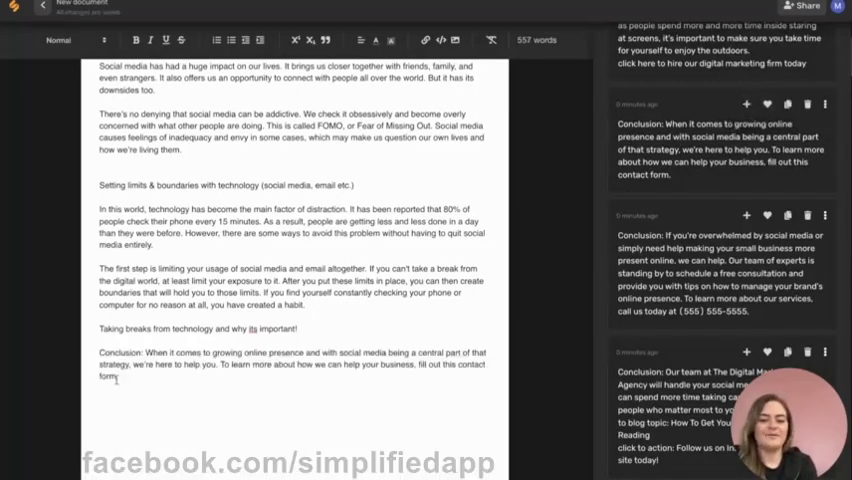
pyautogui.doubleClick(117, 352)
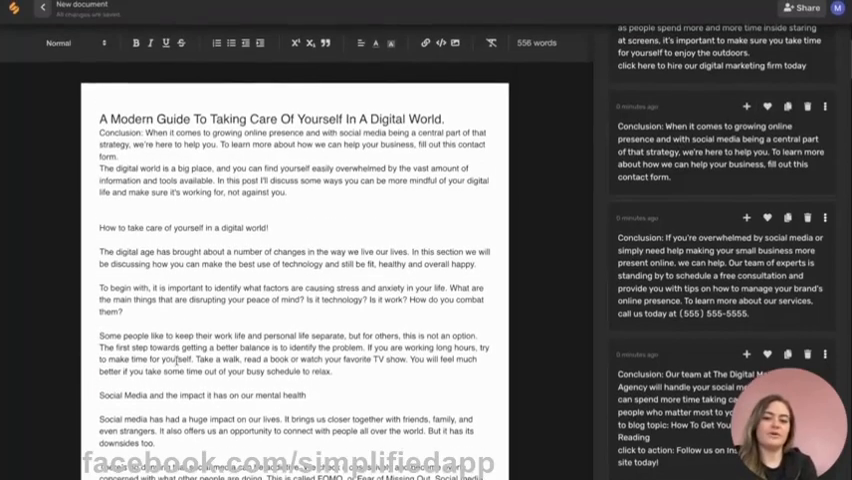
# Remove the misplaced conclusion below the title, leaving an empty line after the intro
pyautogui.scroll(-3)
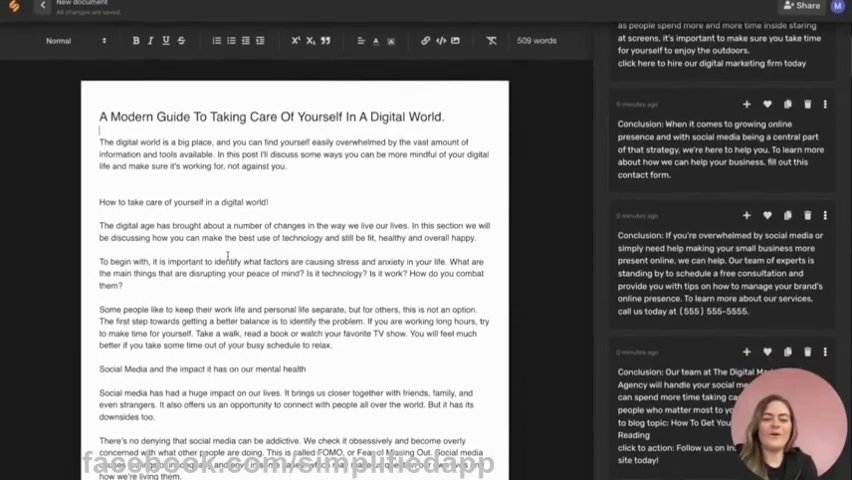
pyautogui.scroll(-3)
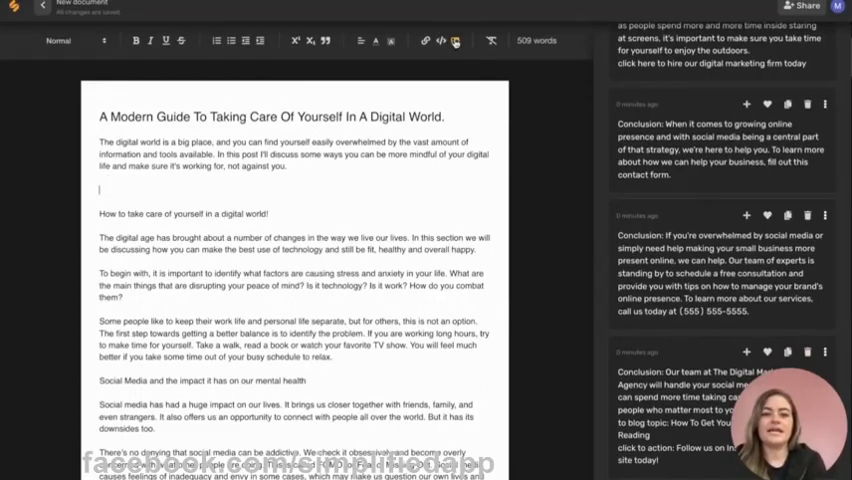
# Insert the image Home Office.jpeg between the introduction and the first heading
pyautogui.click(453, 40)
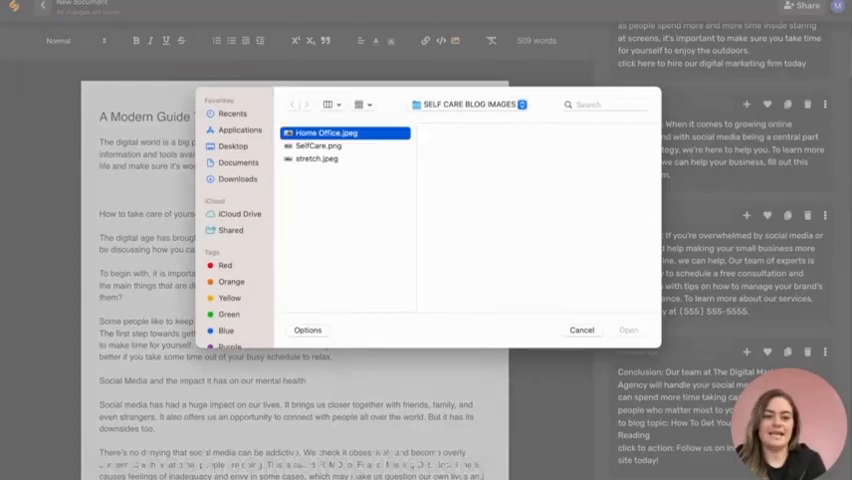
pyautogui.click(325, 132)
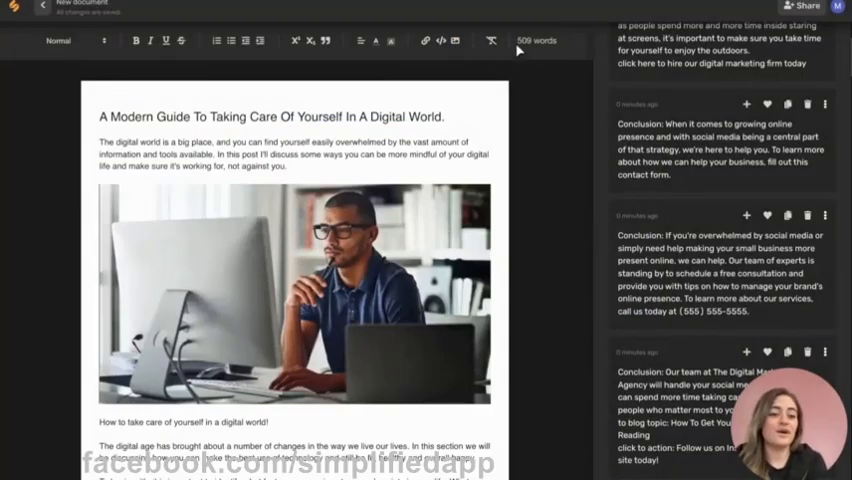
pyautogui.moveTo(553, 60)
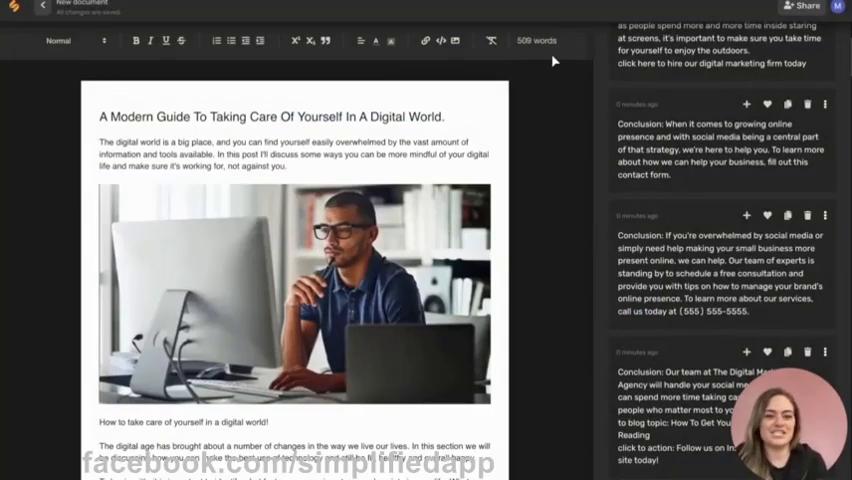